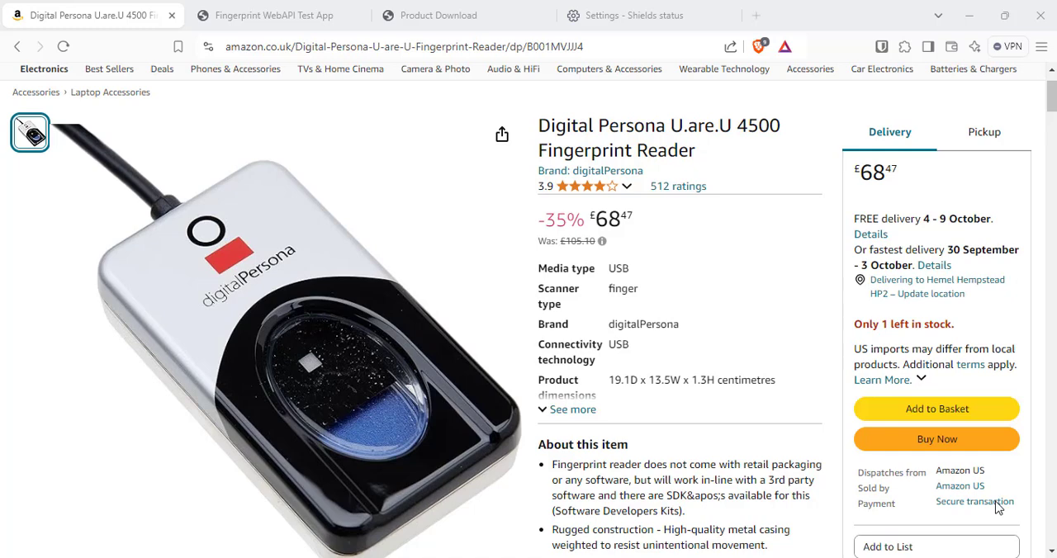
mouse_move(789, 335)
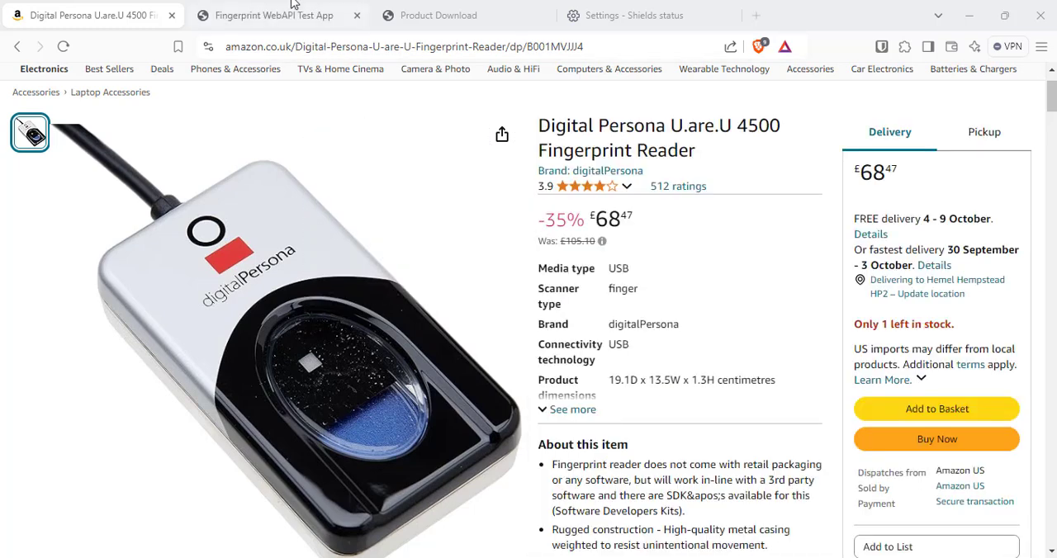
- Return to the Fingerprint WebAPI Test App and refresh the reader list, which stays empty
left_click(272, 15)
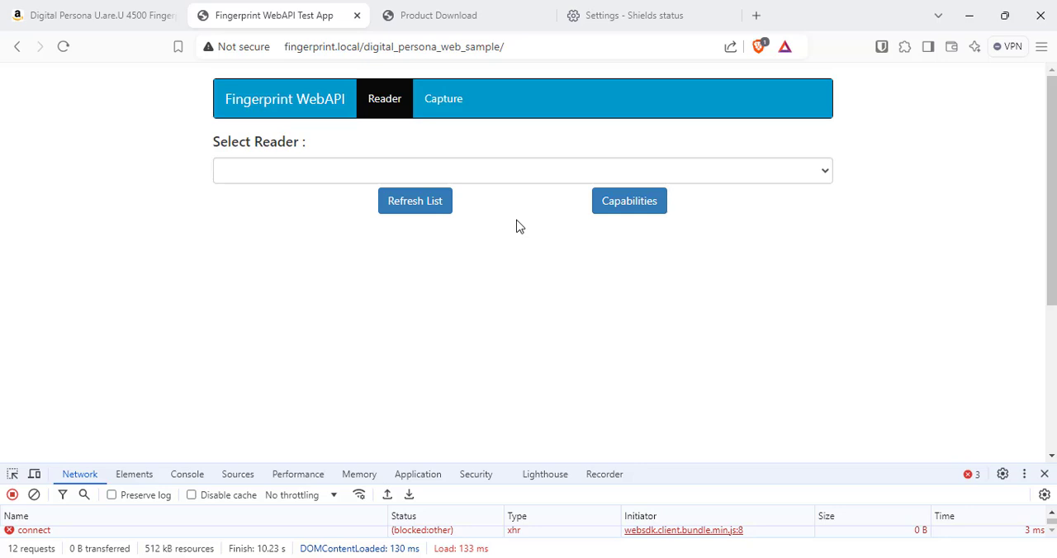
left_click(415, 201)
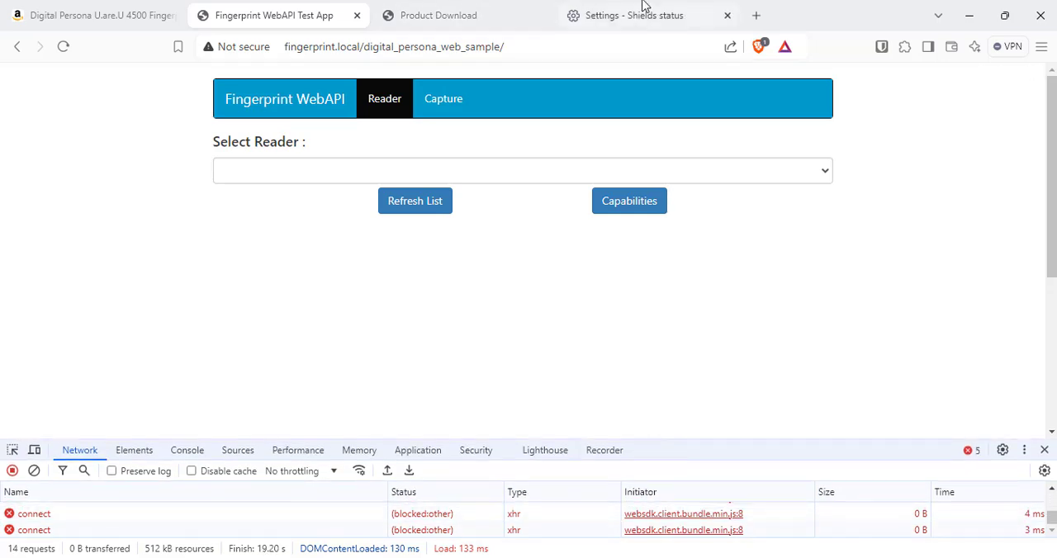
mouse_move(635, 14)
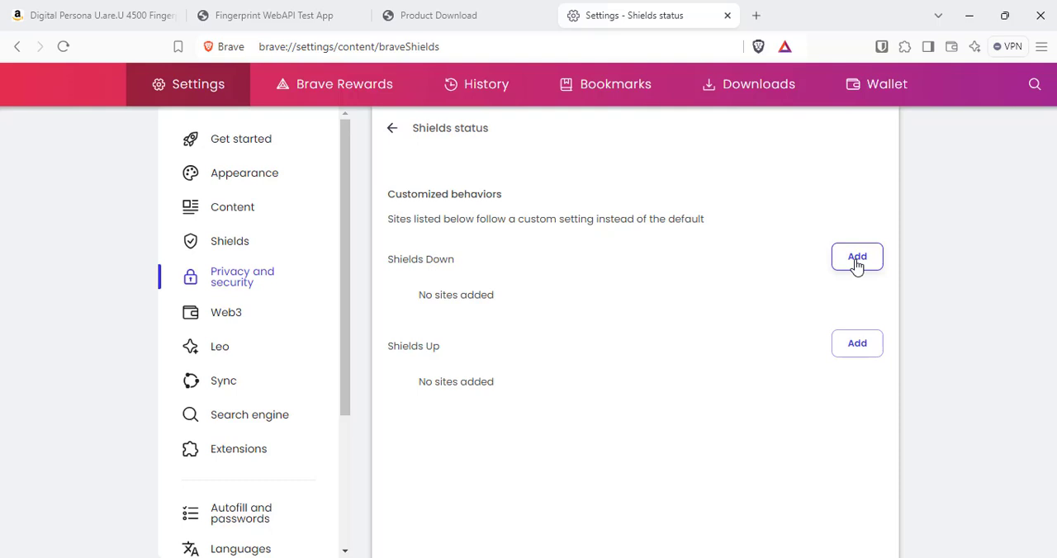
- Add fingerprint.local as a Shields-down site, then refresh the app's reader list
left_click(857, 257)
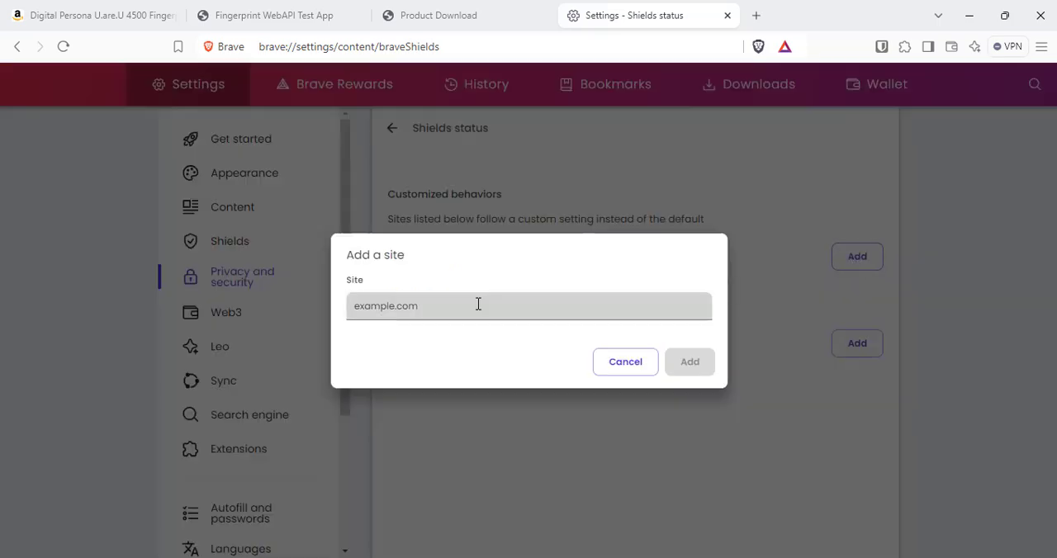
type("finger")
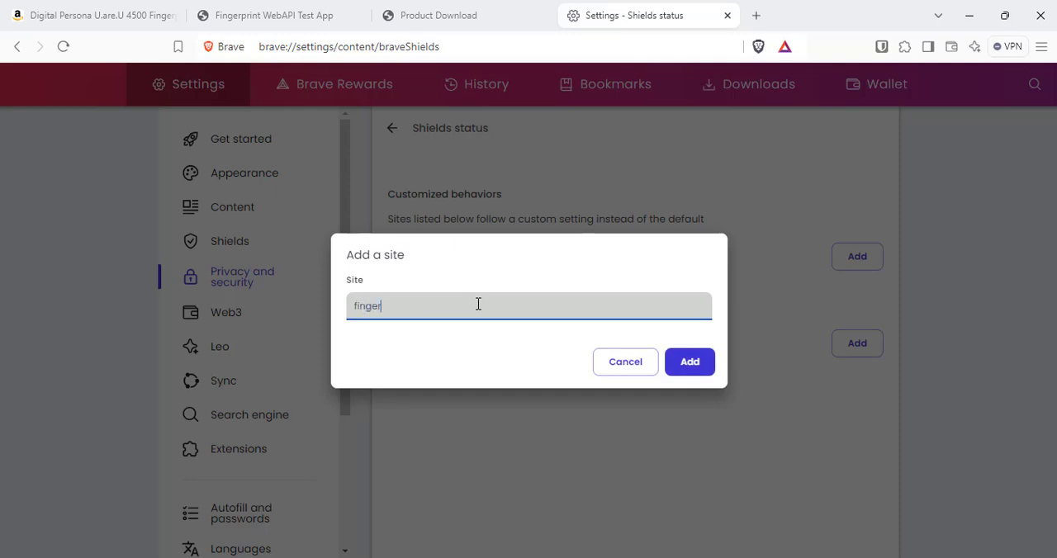
type("print.local")
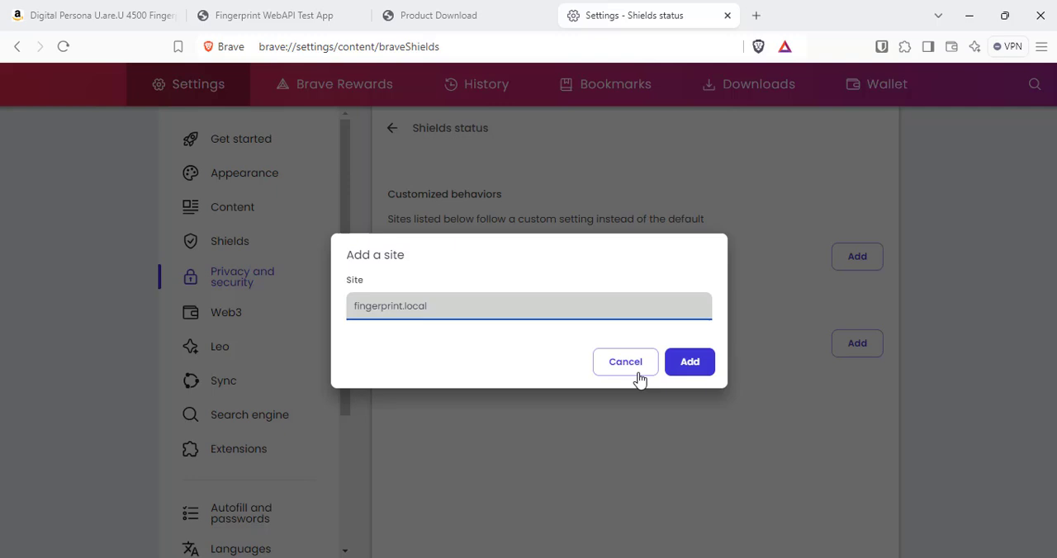
left_click(688, 362)
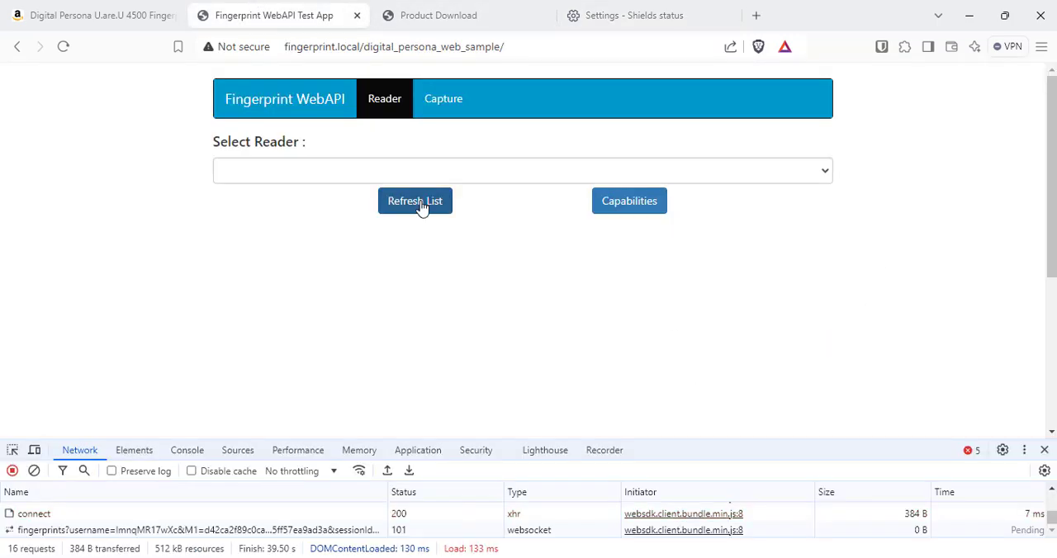
left_click(414, 201)
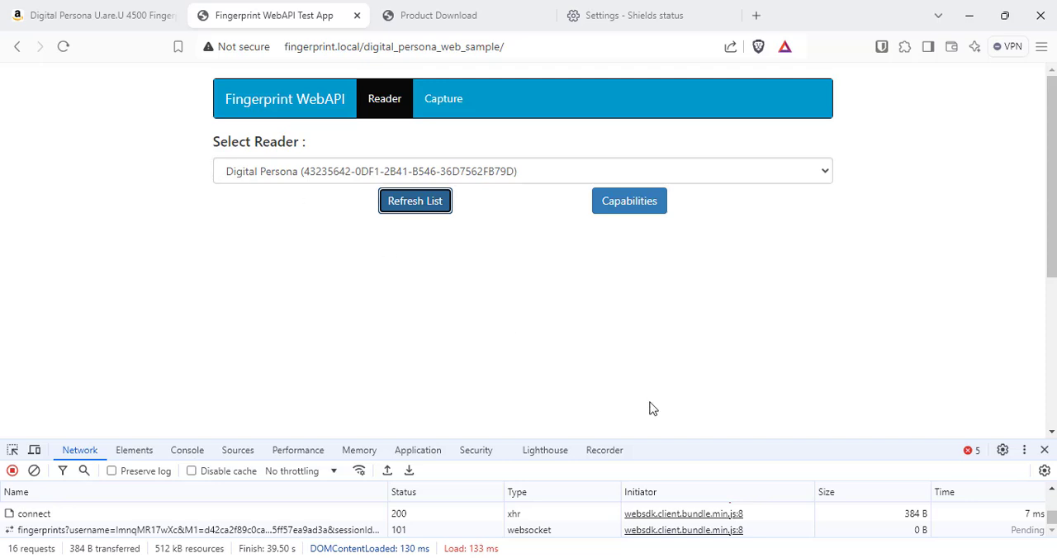
left_click(415, 200)
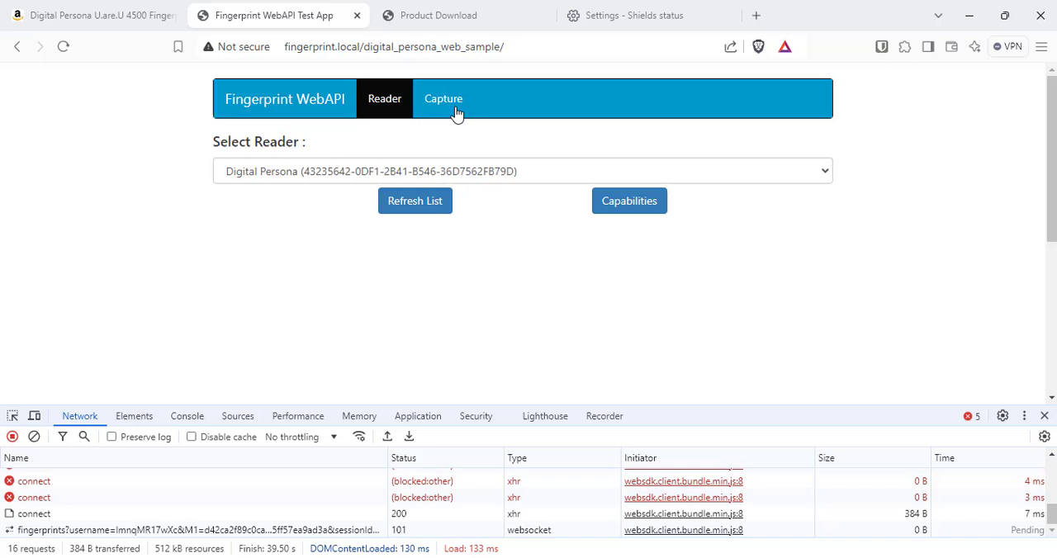
- Start acquisition on the Capture page and scan a thumb, reviewing Good quality and PNG format
left_click(443, 98)
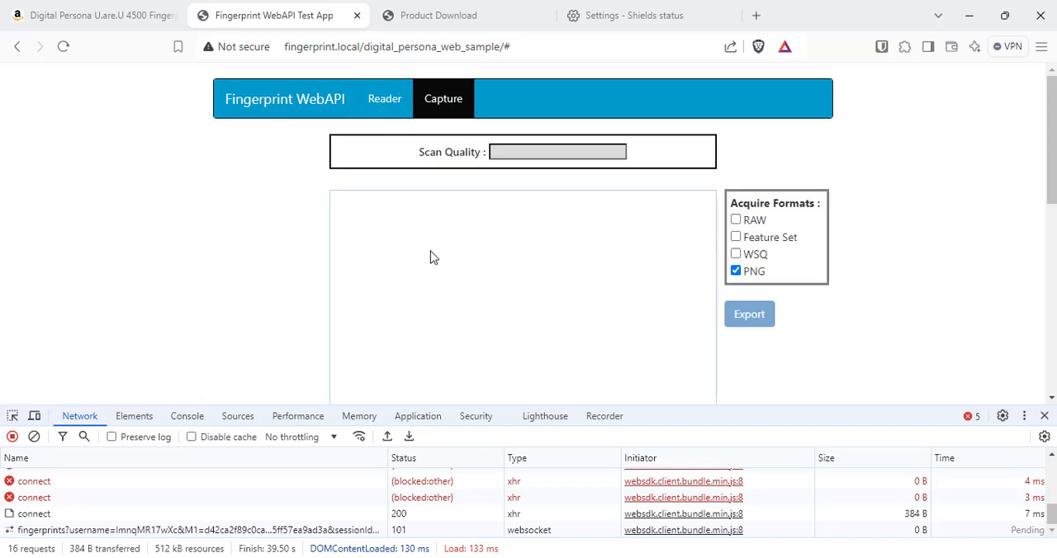
scroll("down", 3)
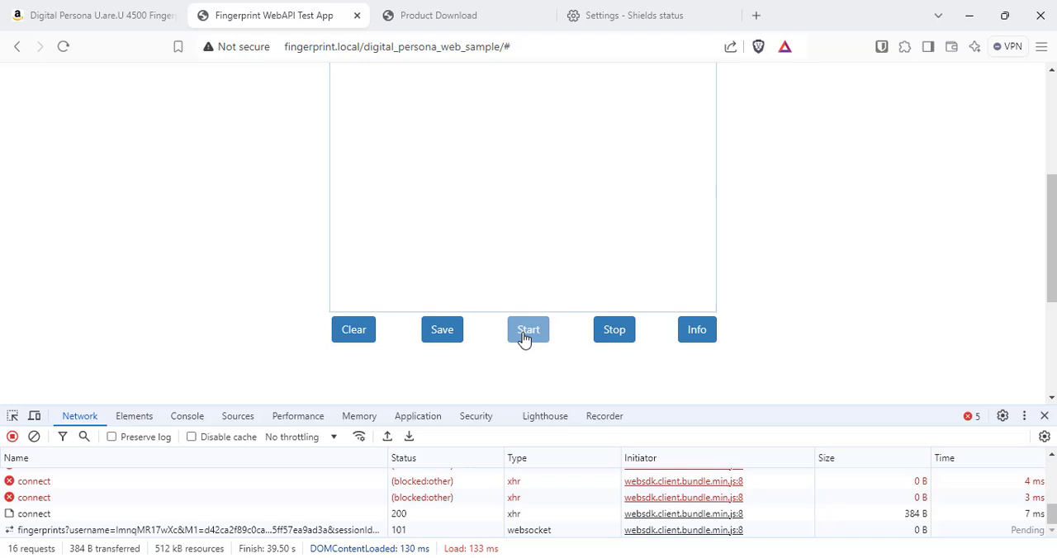
left_click(529, 330)
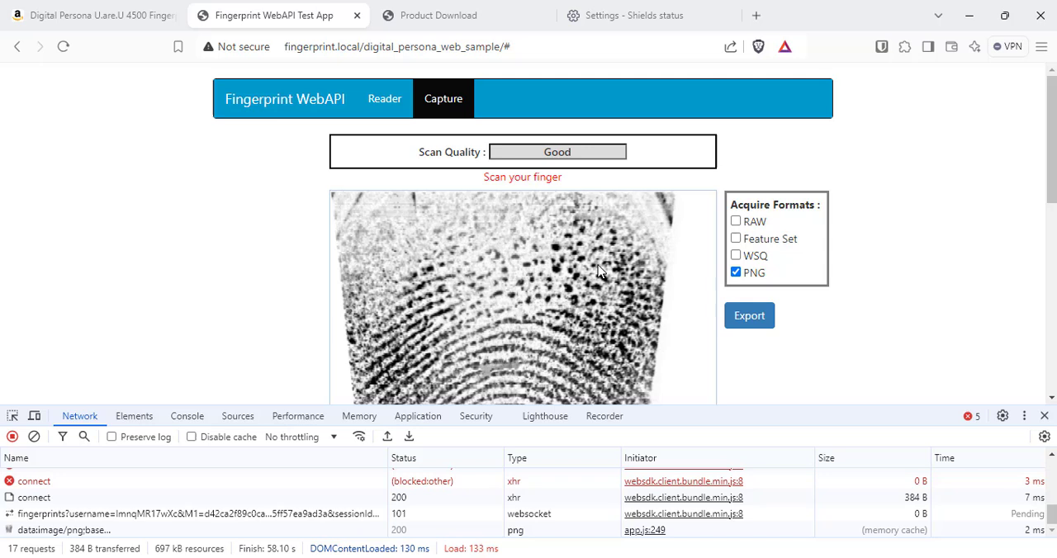
mouse_move(750, 272)
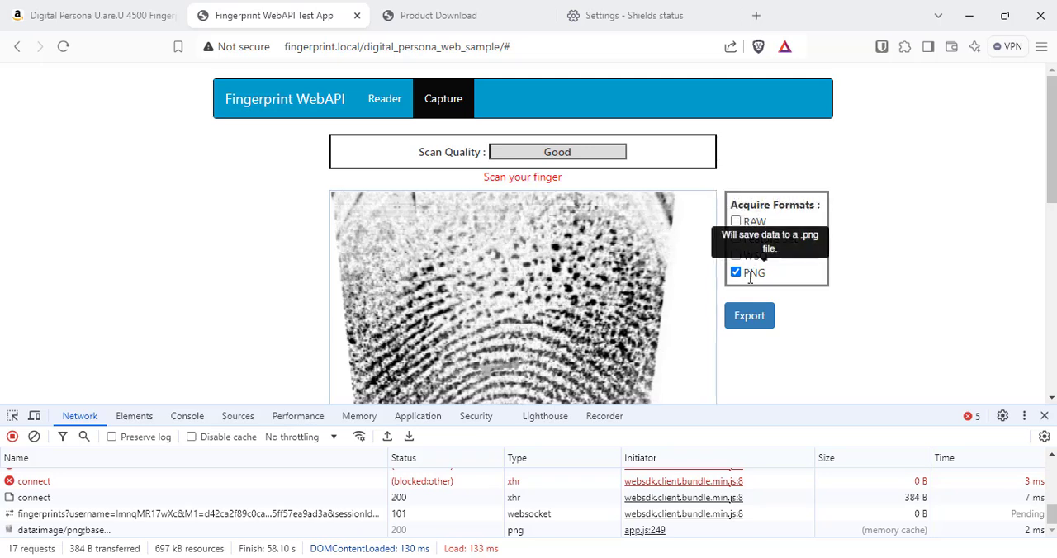
mouse_move(800, 237)
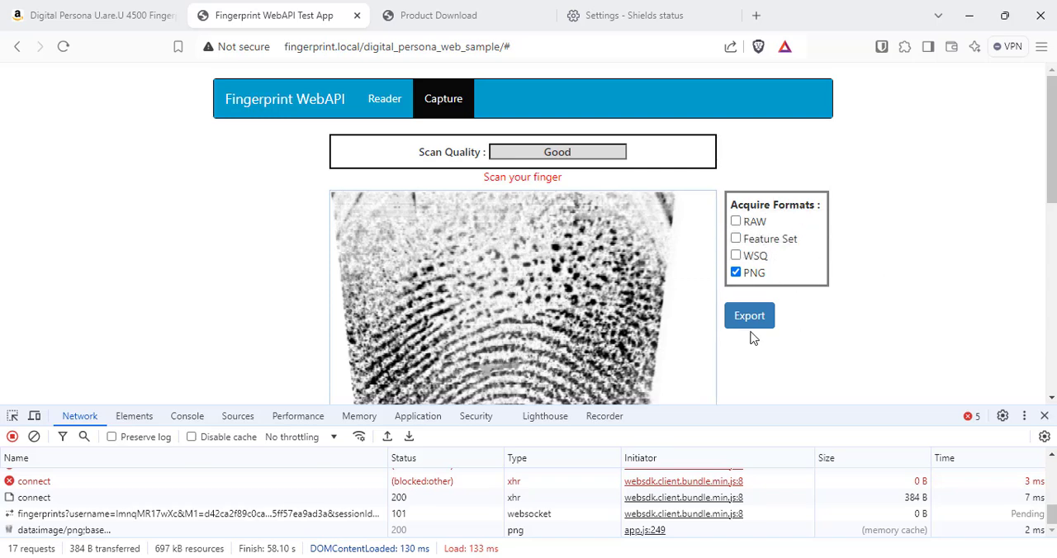
scroll("down", 3)
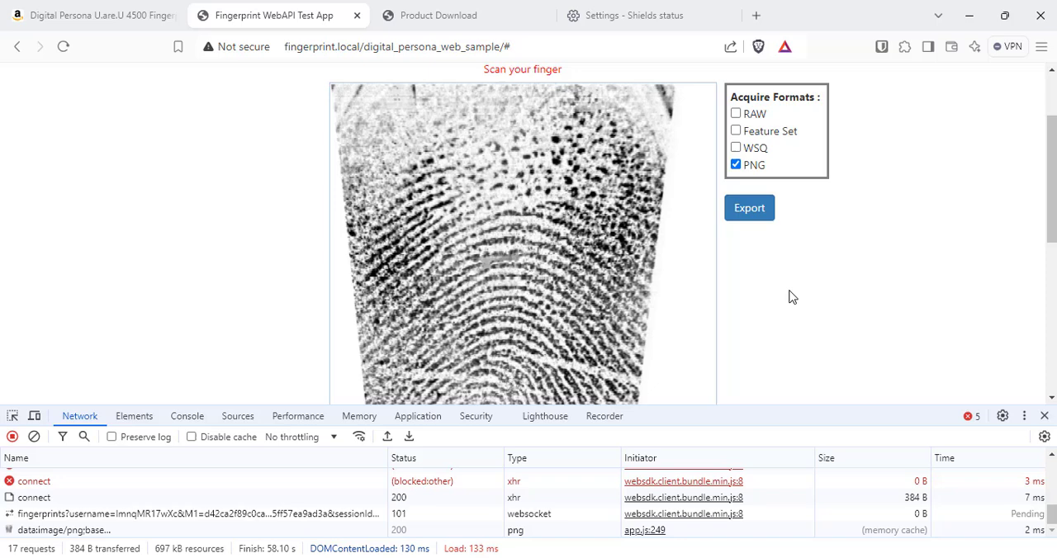
scroll("down", 3)
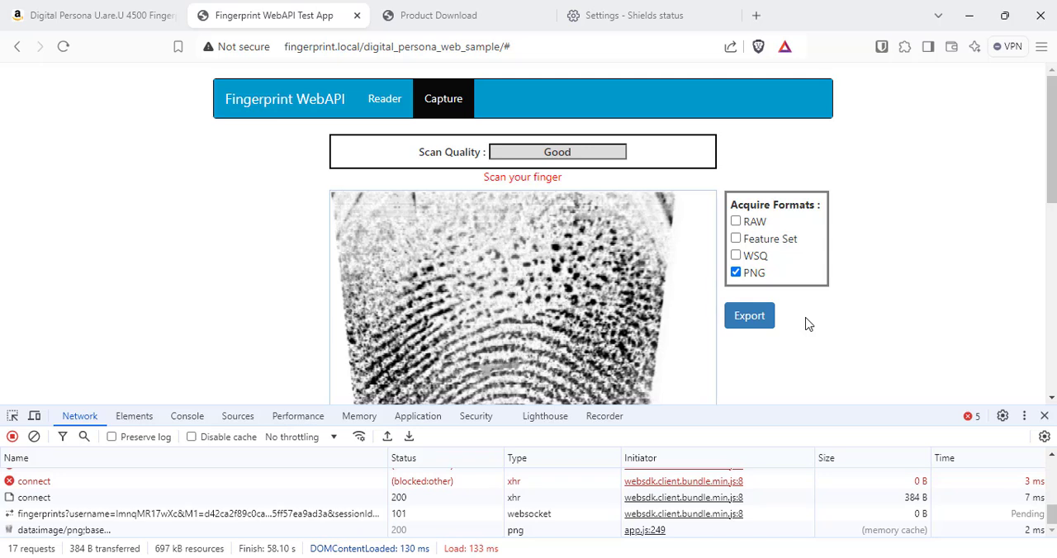
mouse_move(243, 189)
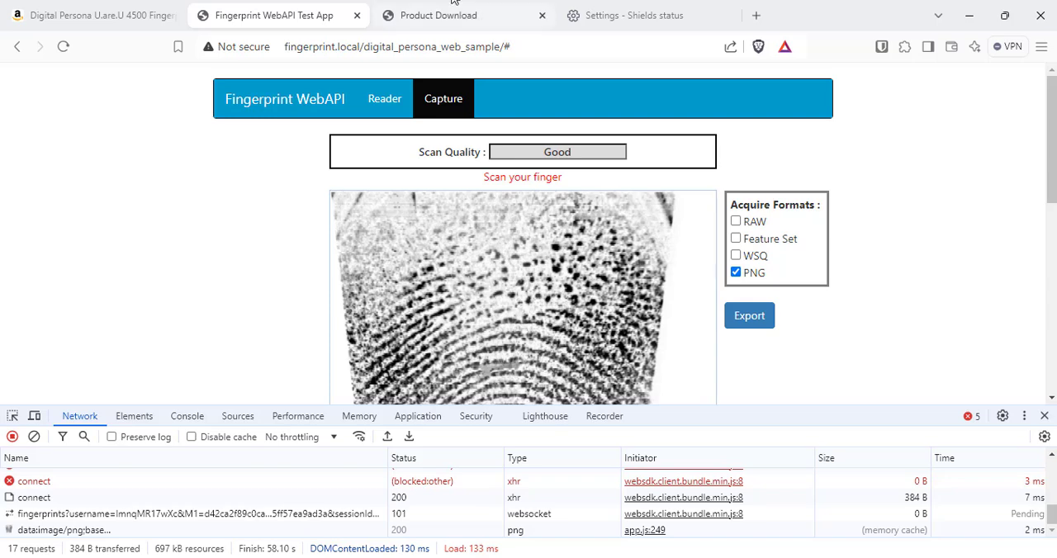
- Review the DigitalPersona Lite Client 4.2.0 download page, then return to the test app
left_click(438, 15)
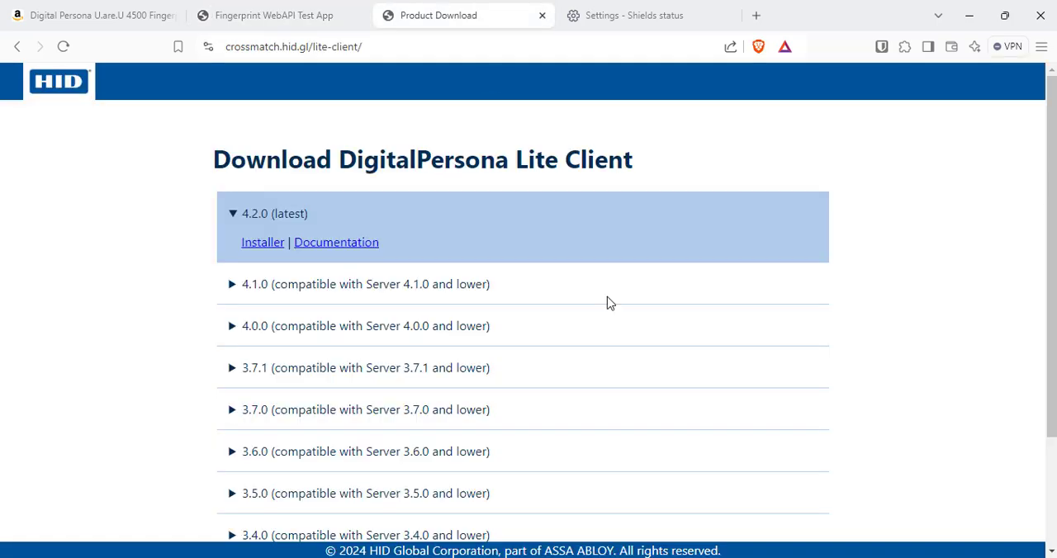
mouse_move(481, 199)
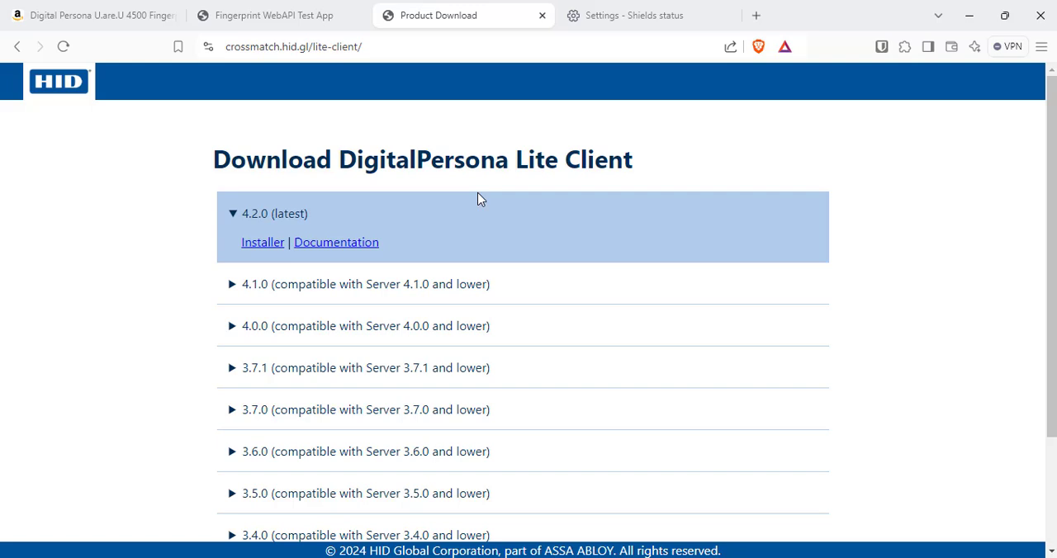
mouse_move(554, 252)
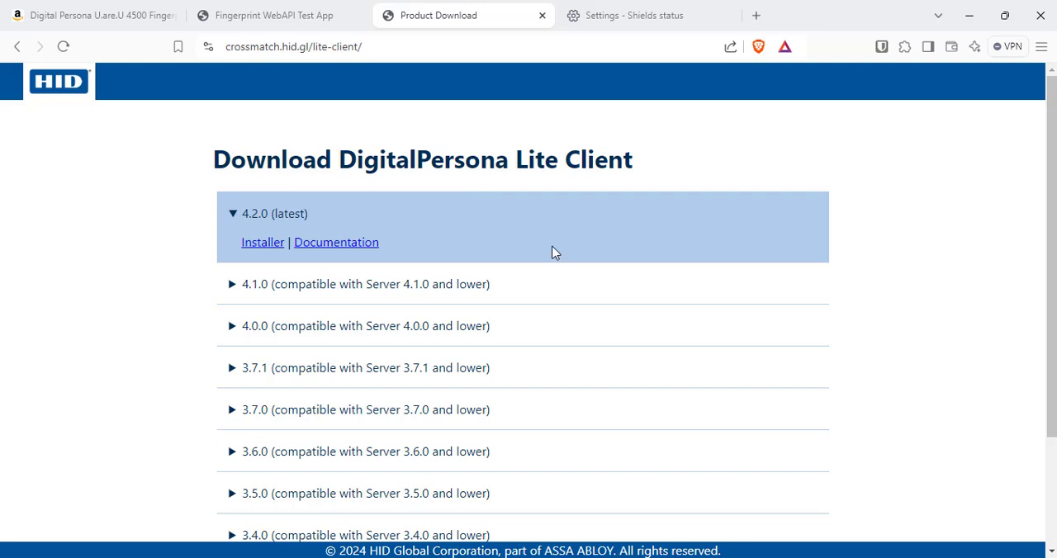
mouse_move(552, 240)
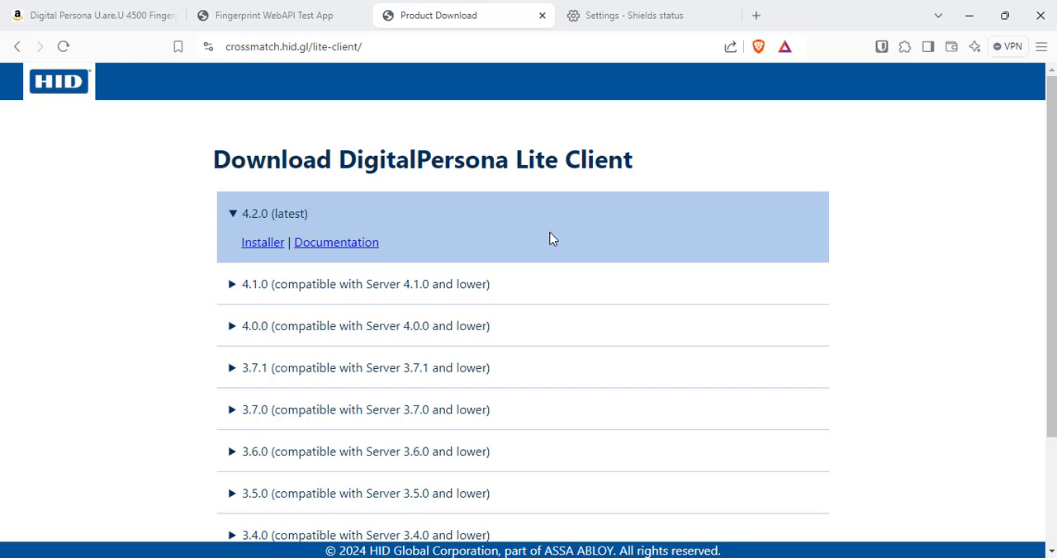
mouse_move(459, 242)
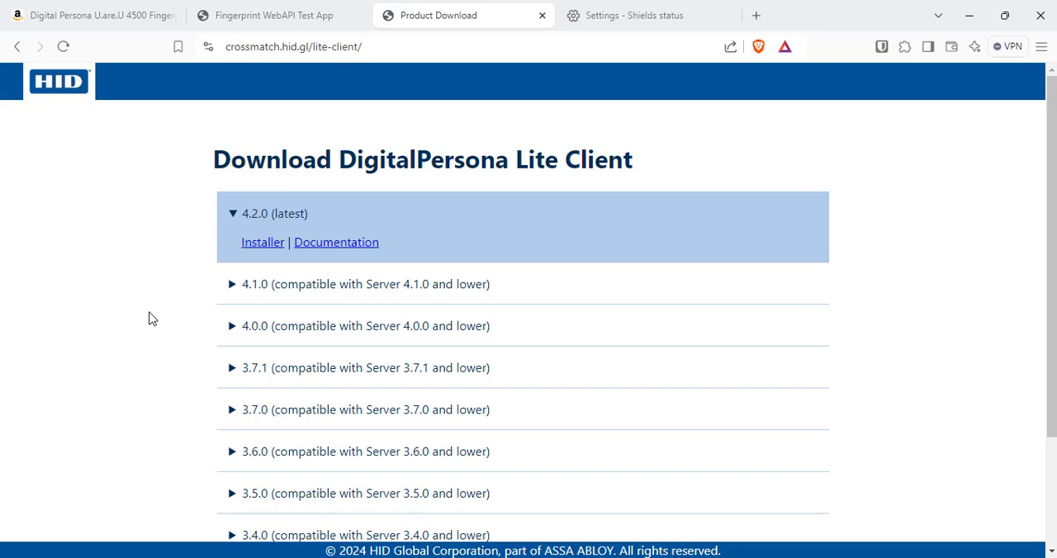
left_click(272, 15)
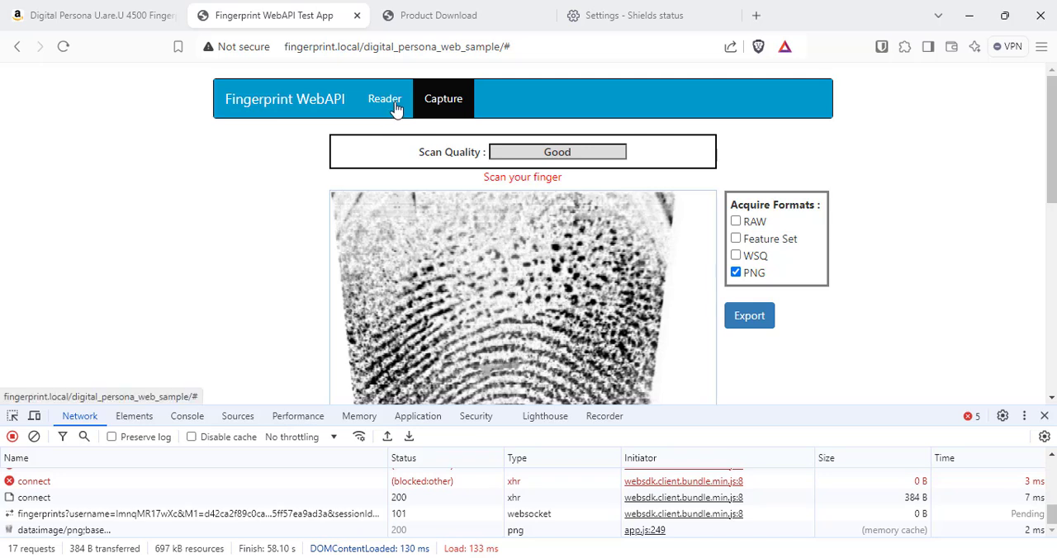
- On the Reader page, choose Digital Persona (43235642-…) from the Select Reader dropdown
left_click(384, 98)
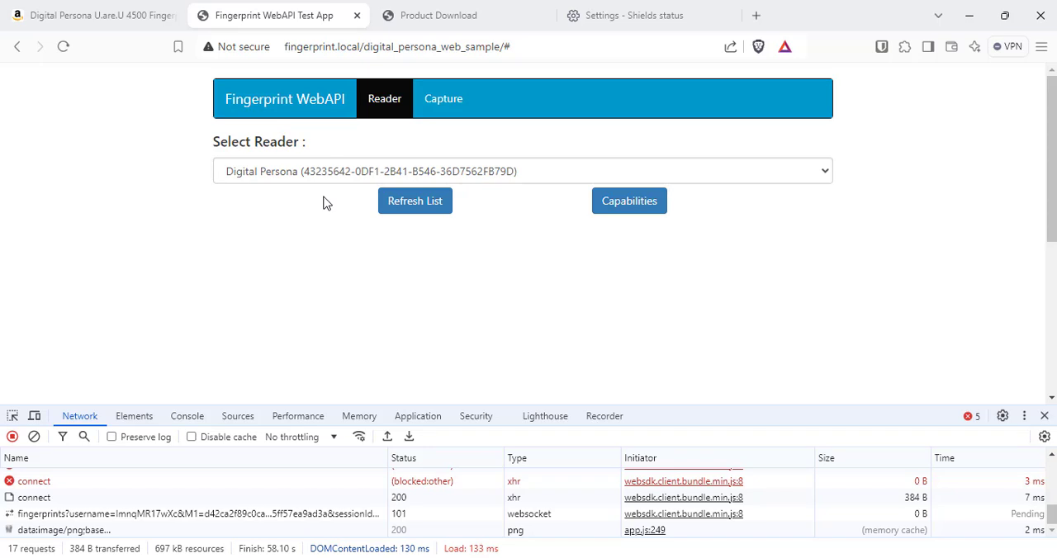
left_click(522, 171)
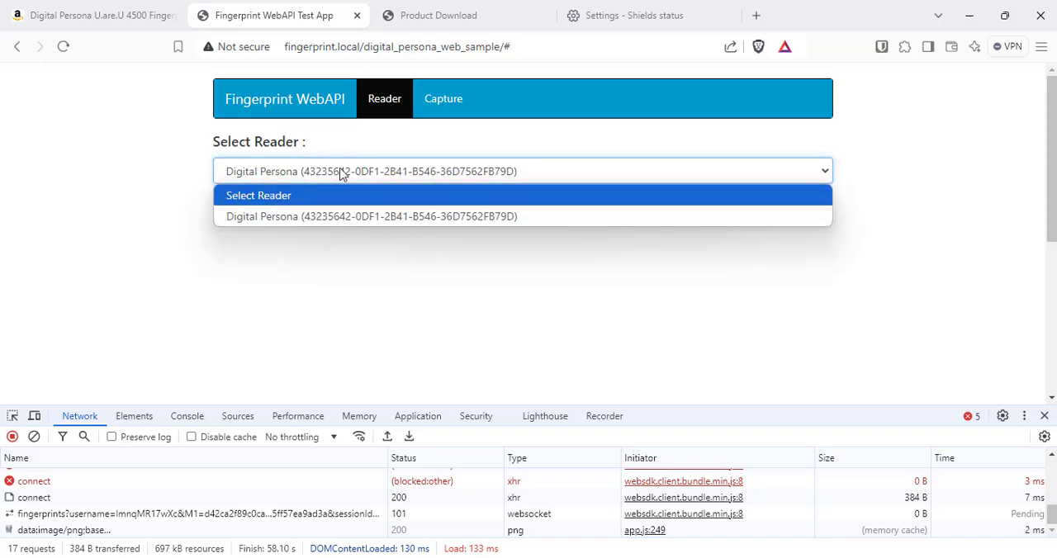
left_click(370, 216)
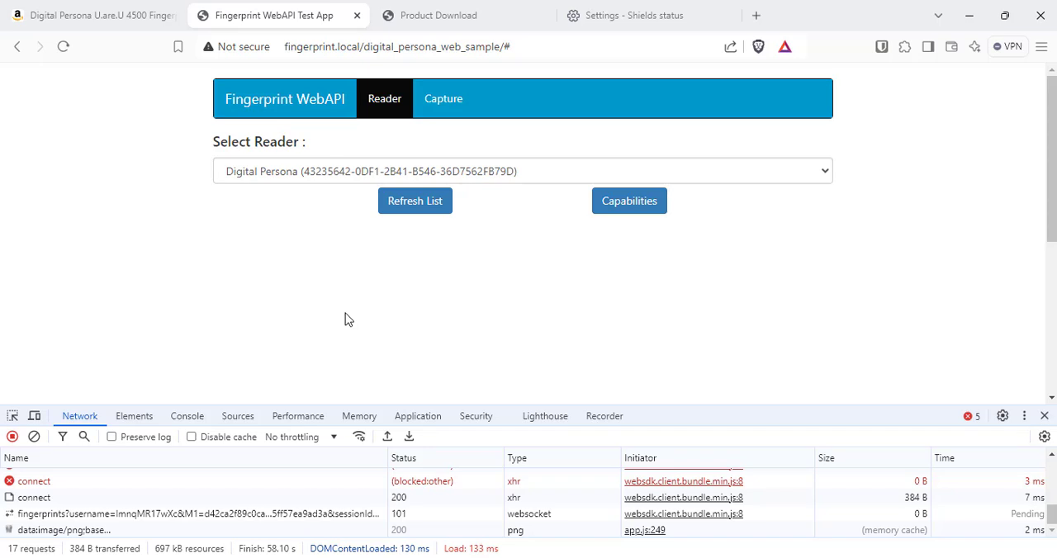
mouse_move(717, 410)
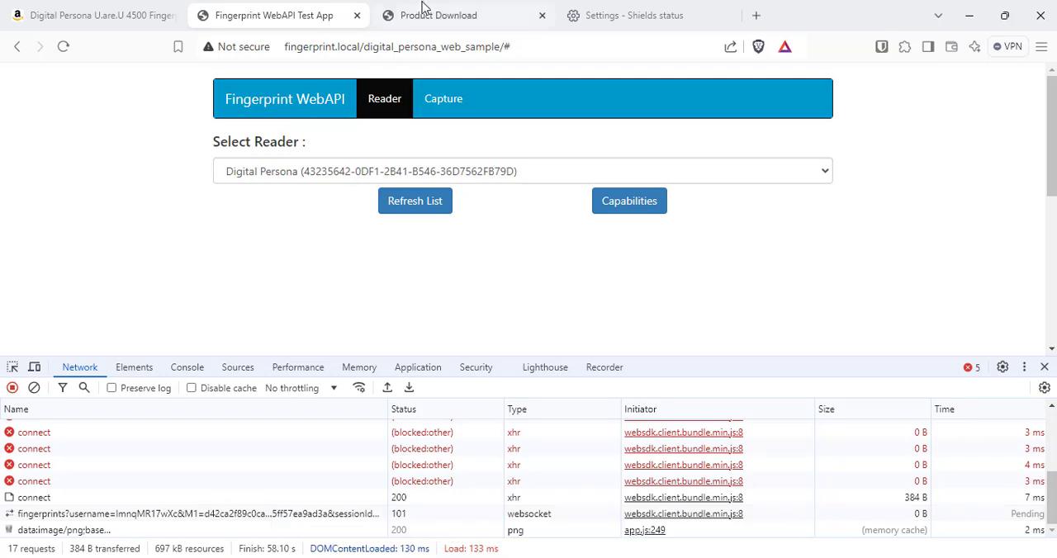
left_click(438, 14)
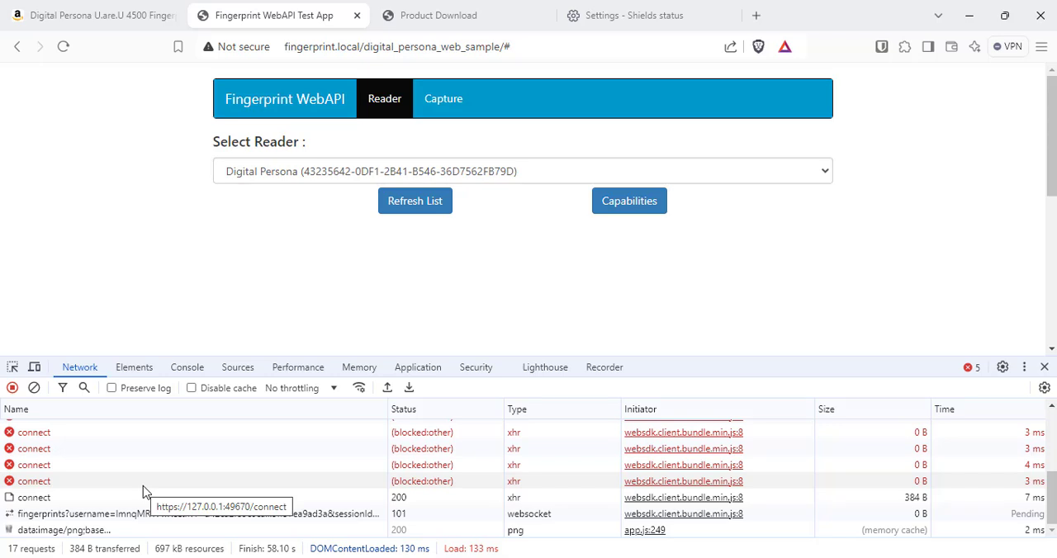
- Inspect the 200 connect request's response in DevTools, then go back to the Capture page
left_click(34, 497)
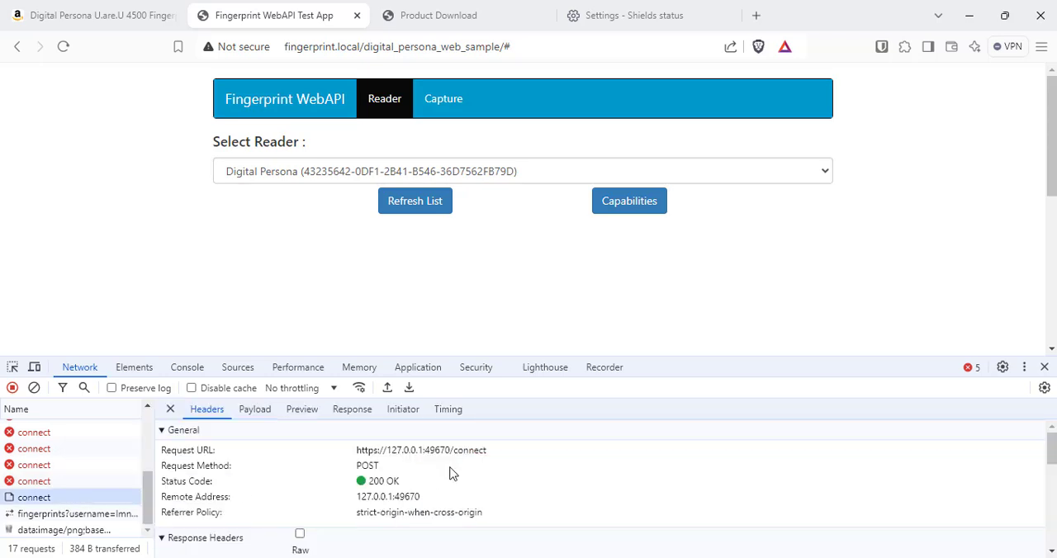
mouse_move(444, 465)
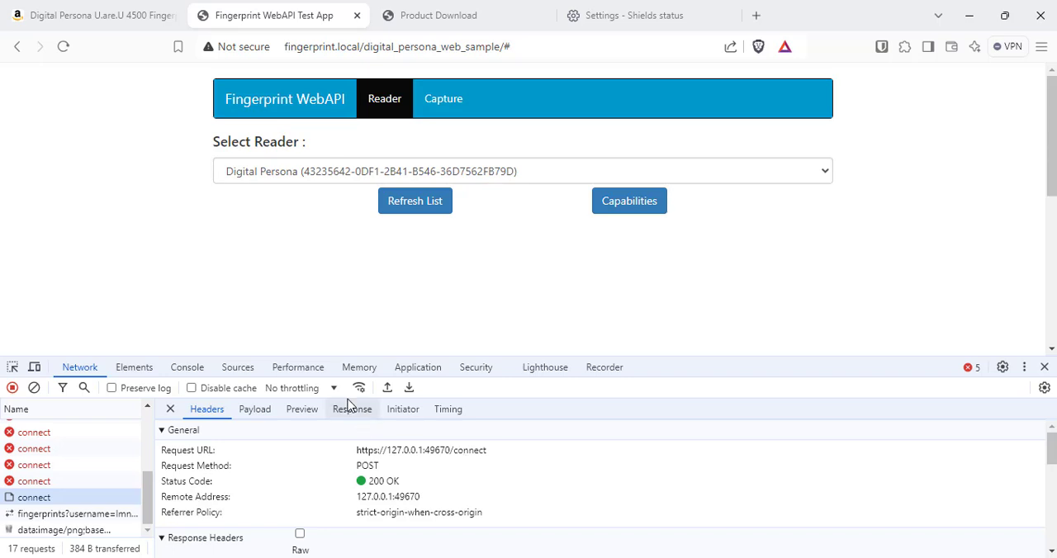
left_click(352, 409)
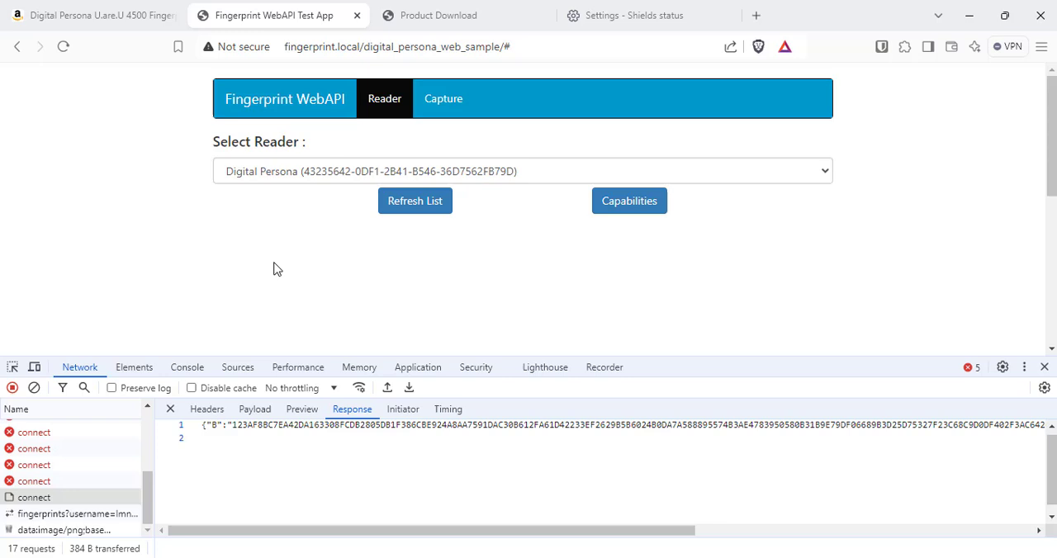
mouse_move(255, 312)
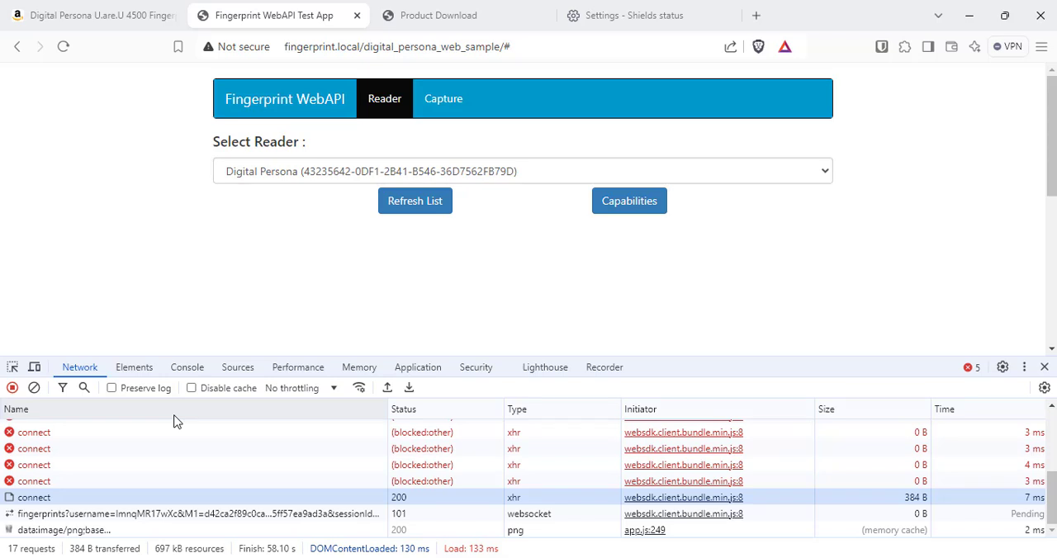
mouse_move(305, 484)
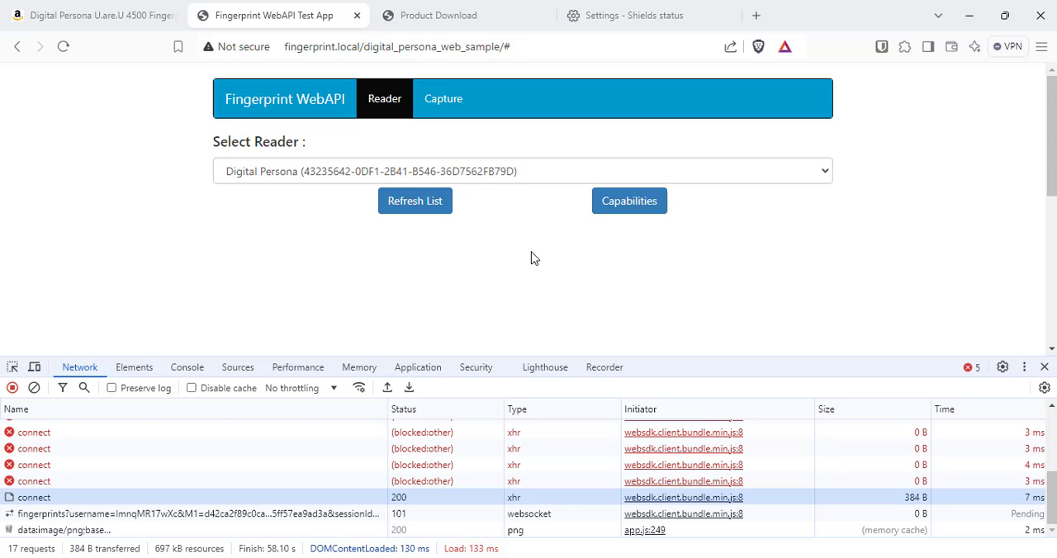
mouse_move(334, 159)
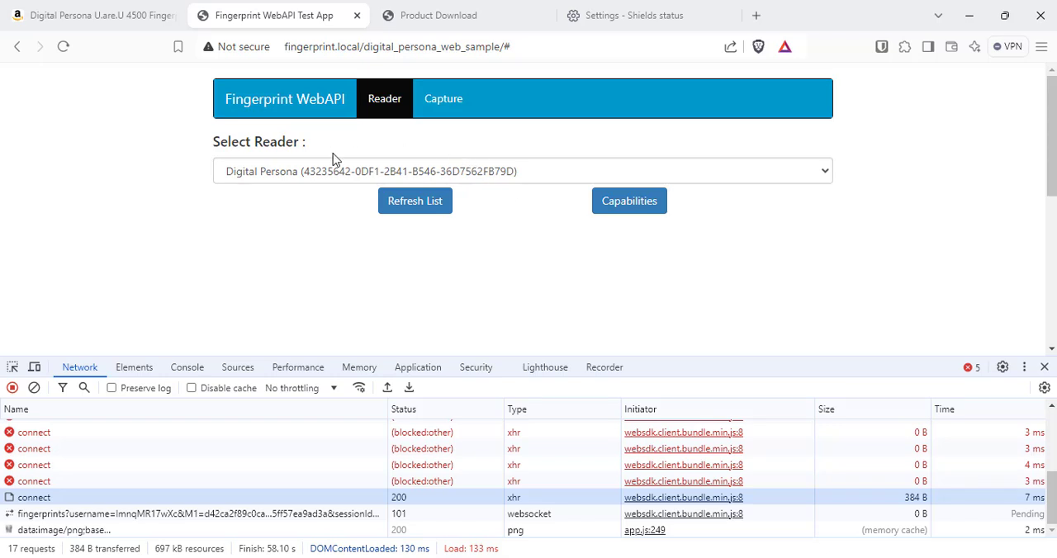
mouse_move(576, 304)
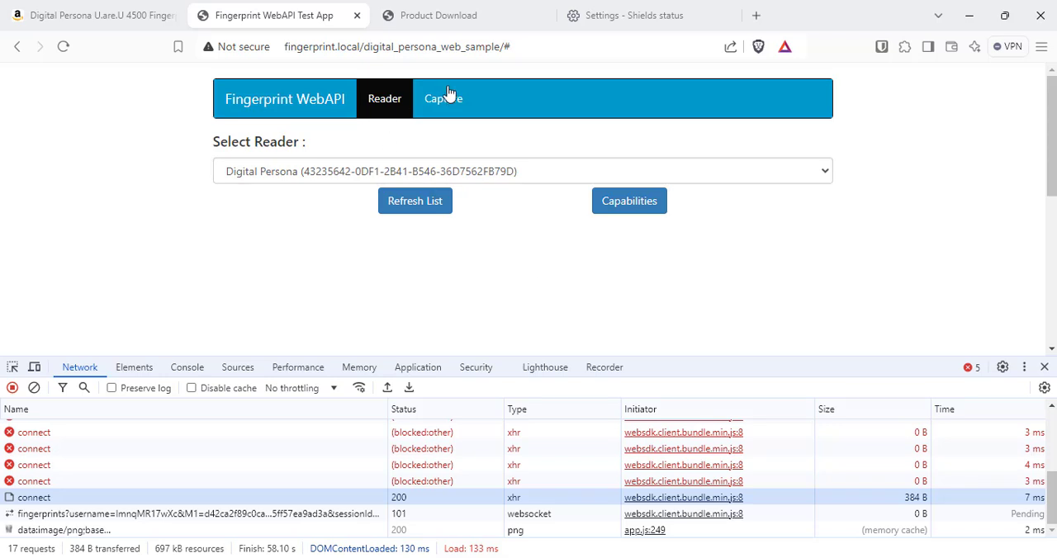
left_click(443, 99)
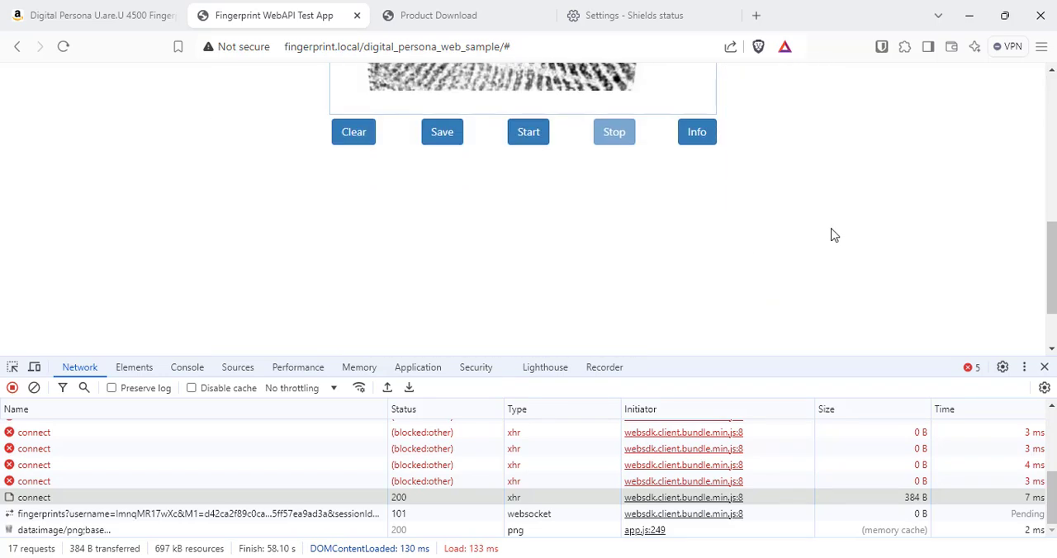